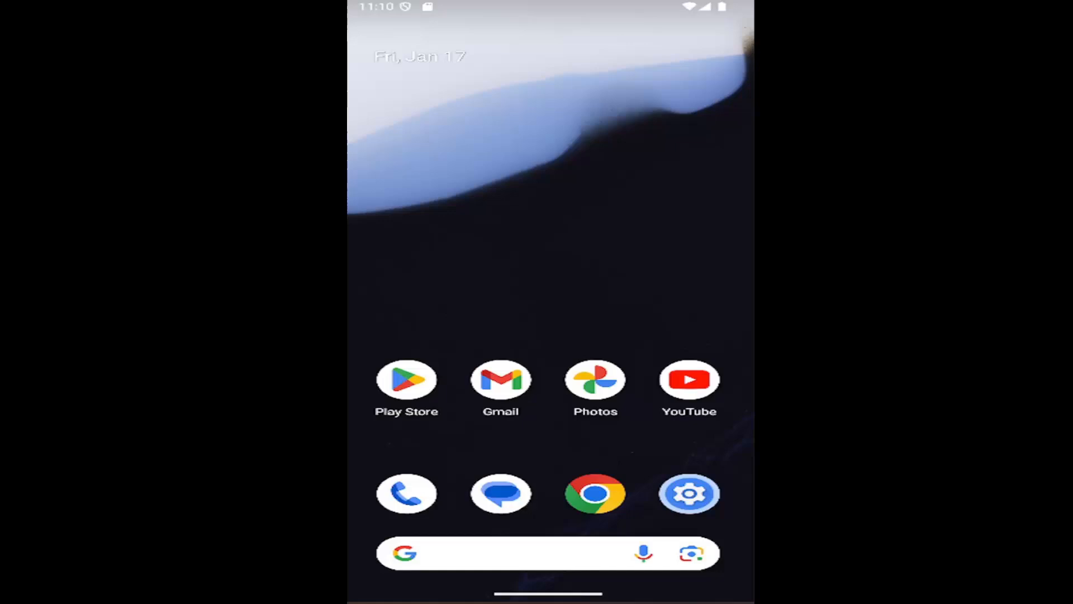
{"action": "mouse_move", "coordinate": [648, 302]}
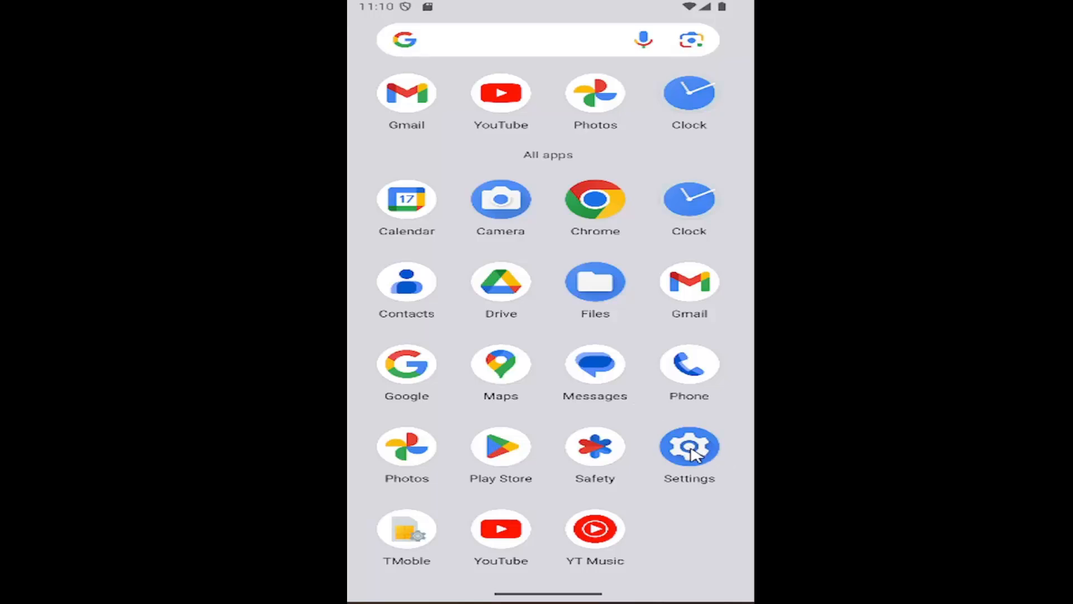
Reach Connection preferences via Settings > Connected devices.
{"action": "left_click", "coordinate": [688, 447]}
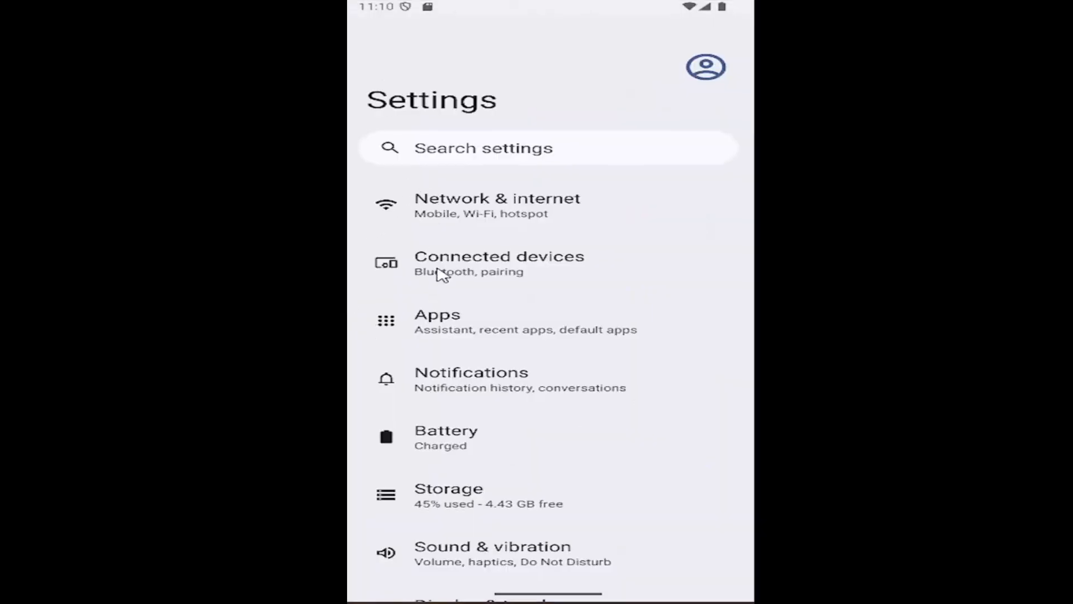
{"action": "left_click", "coordinate": [499, 264]}
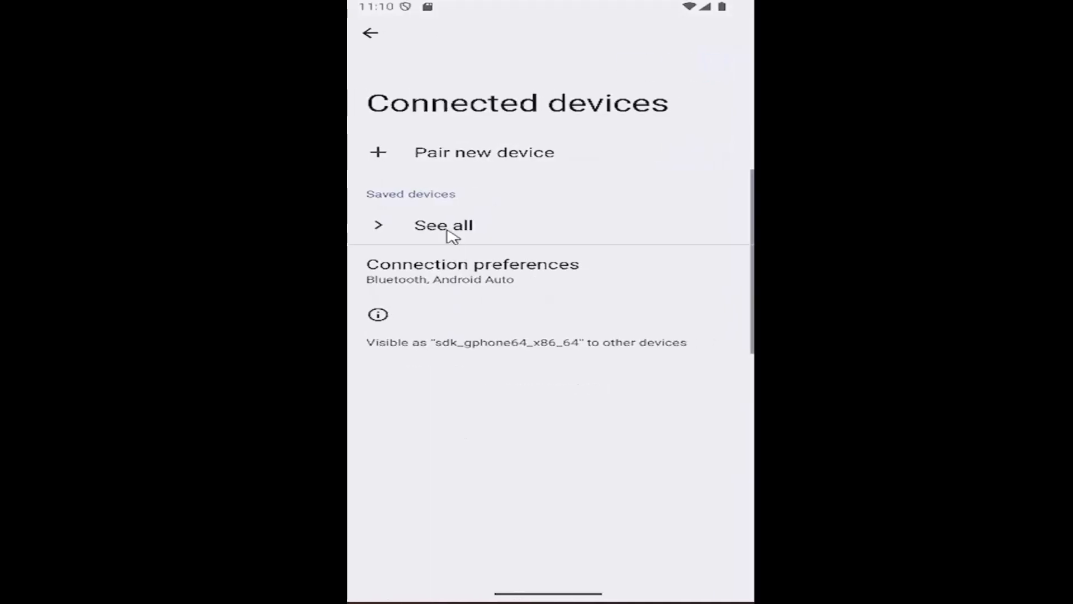
{"action": "mouse_move", "coordinate": [465, 275]}
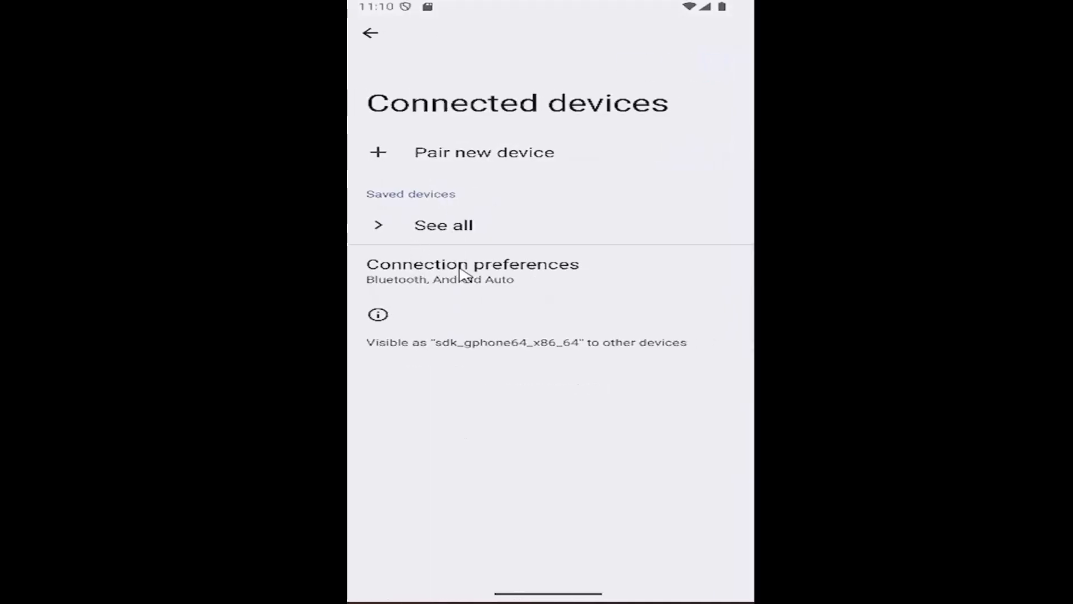
{"action": "left_click", "coordinate": [472, 264]}
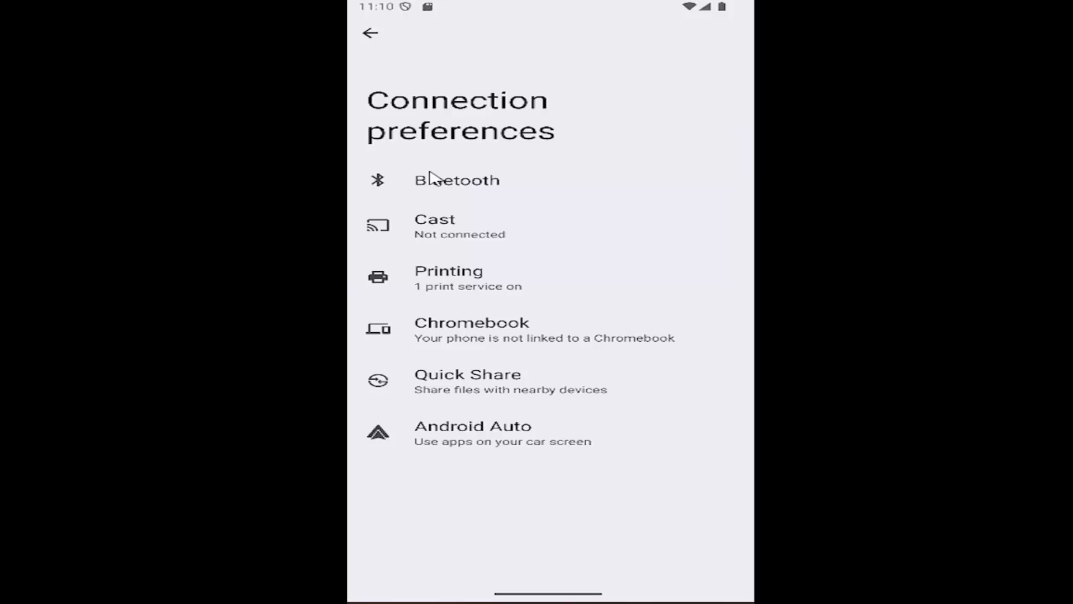
{"action": "mouse_move", "coordinate": [437, 190]}
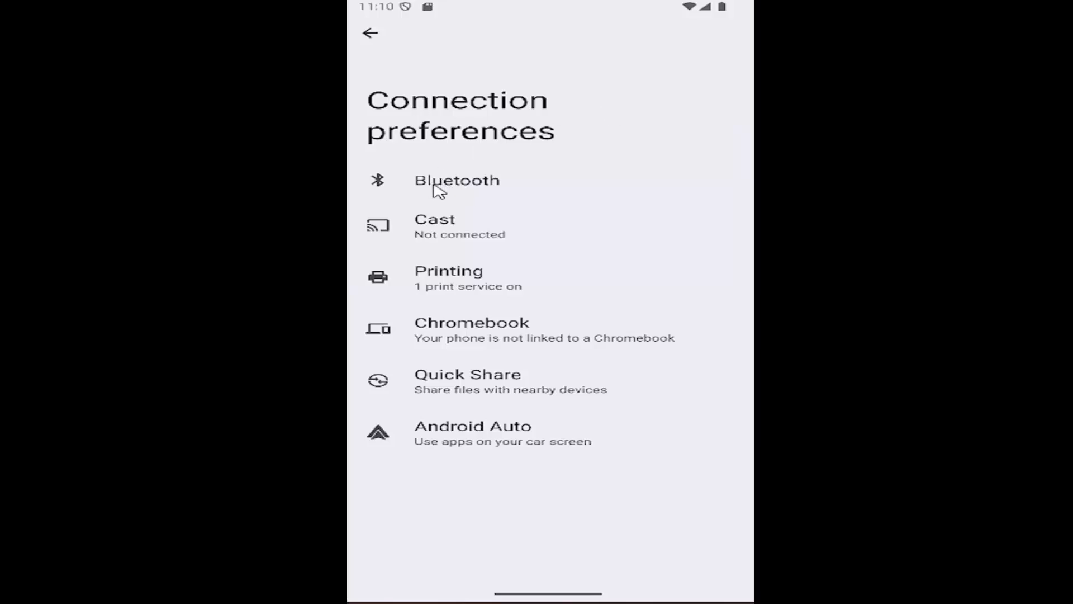
Switch off the Use Bluetooth toggle and return to the preferences list.
{"action": "left_click", "coordinate": [457, 180]}
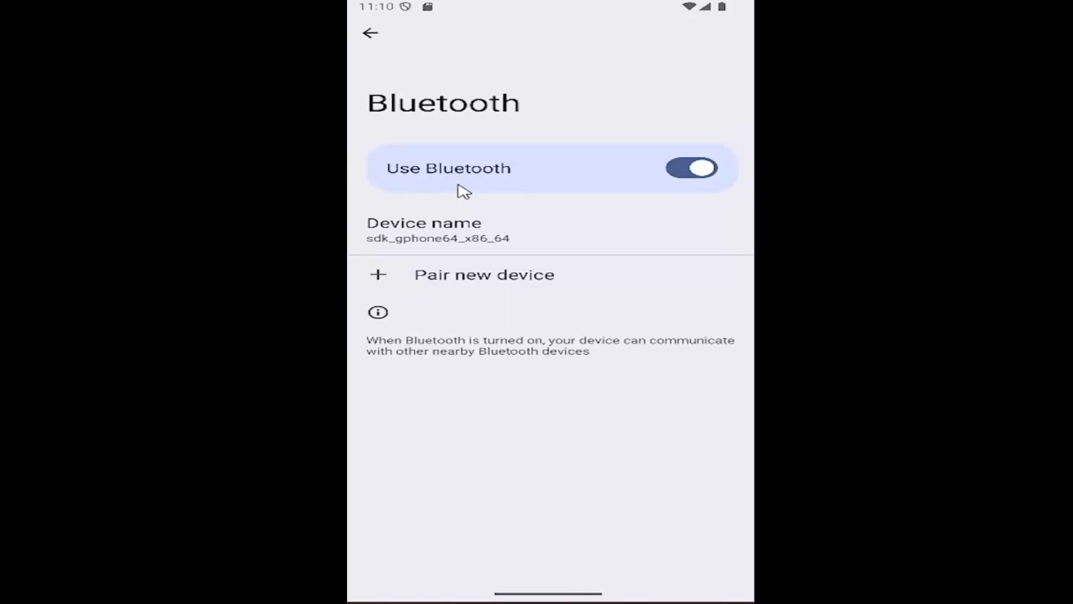
{"action": "mouse_move", "coordinate": [506, 167]}
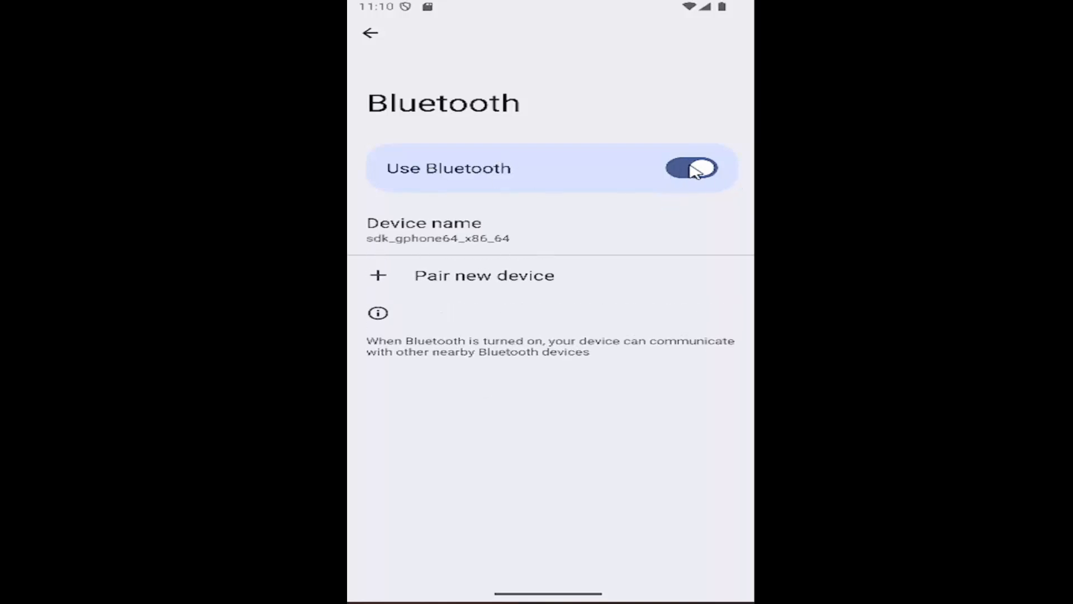
{"action": "left_click", "coordinate": [690, 169]}
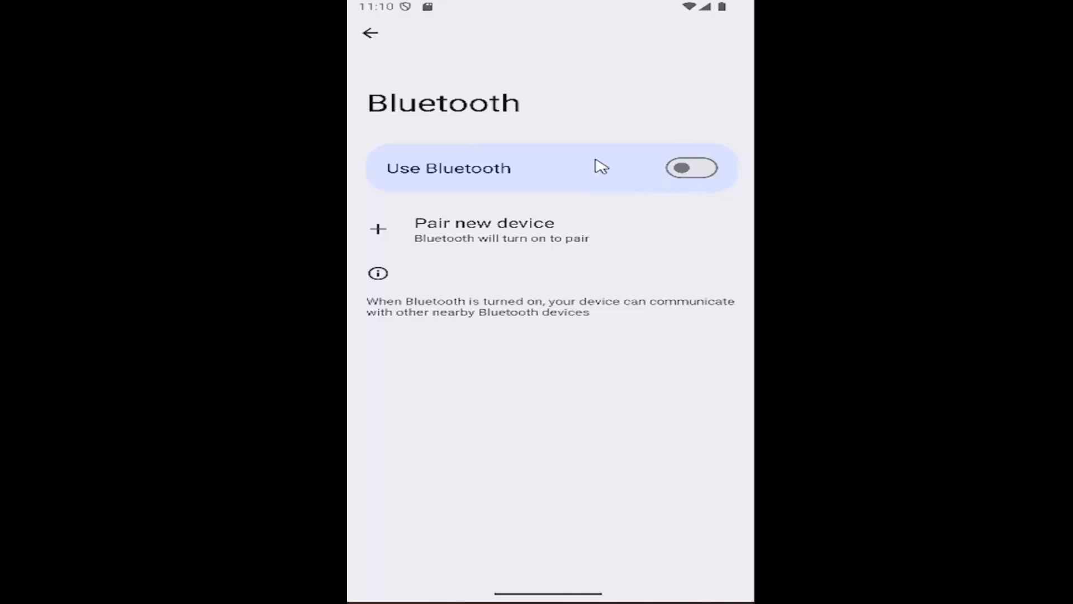
{"action": "mouse_move", "coordinate": [631, 100]}
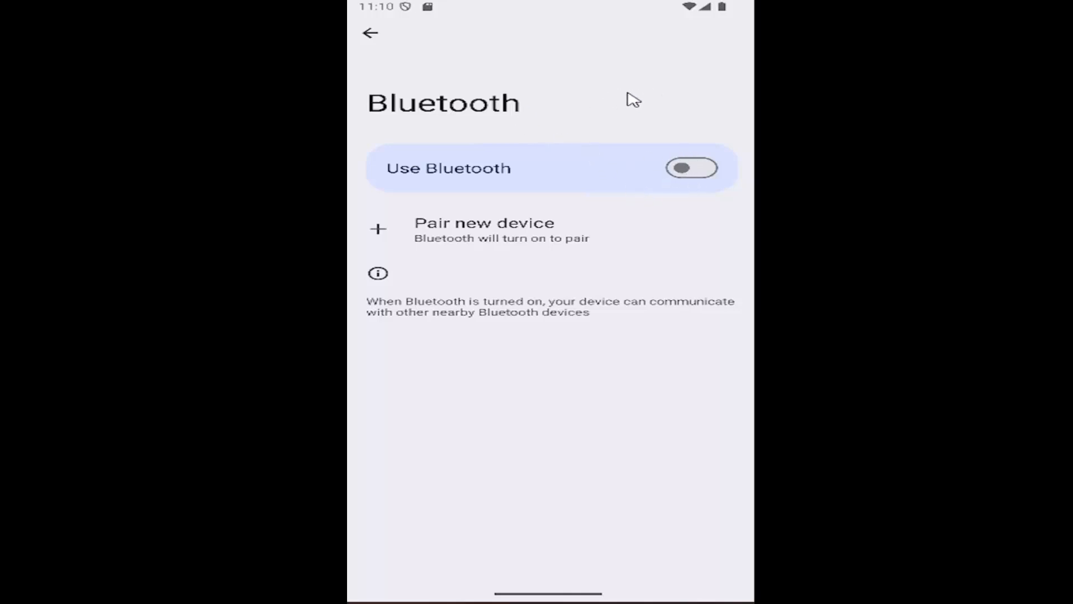
{"action": "left_click", "coordinate": [370, 33]}
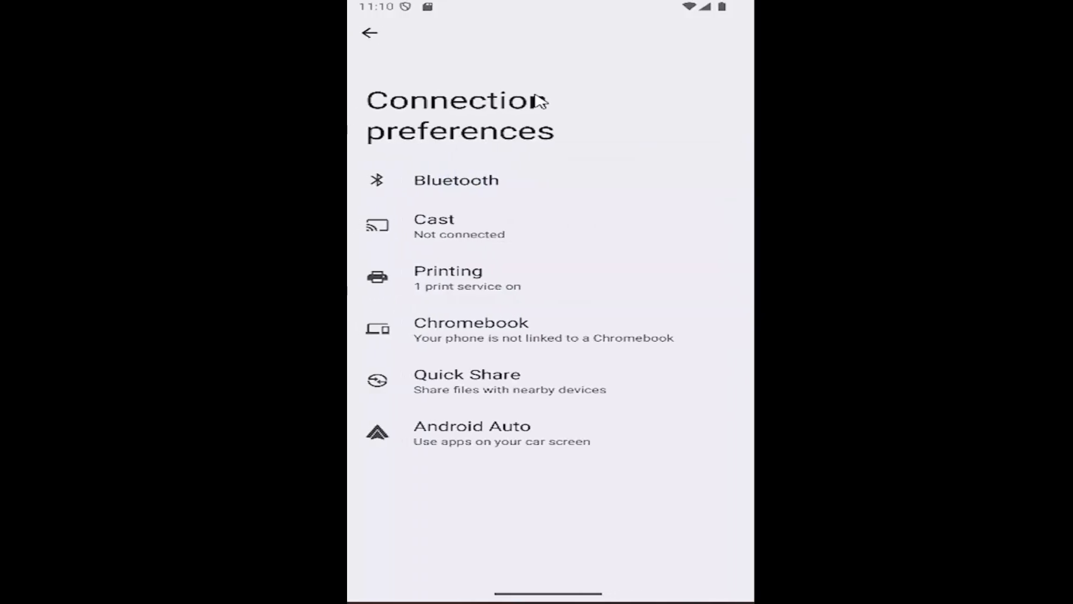
{"action": "mouse_move", "coordinate": [379, 188]}
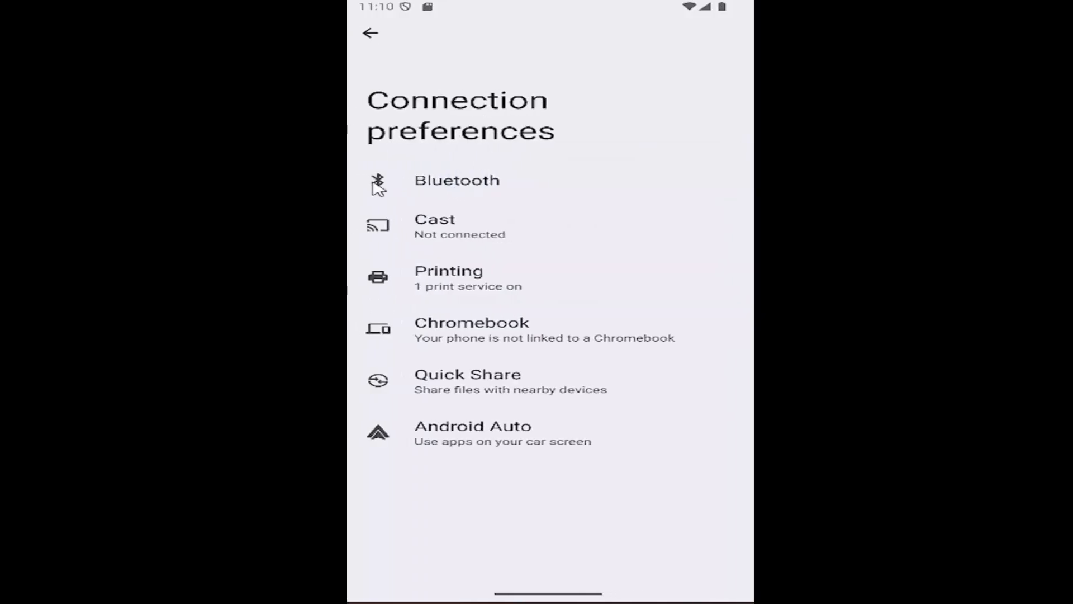